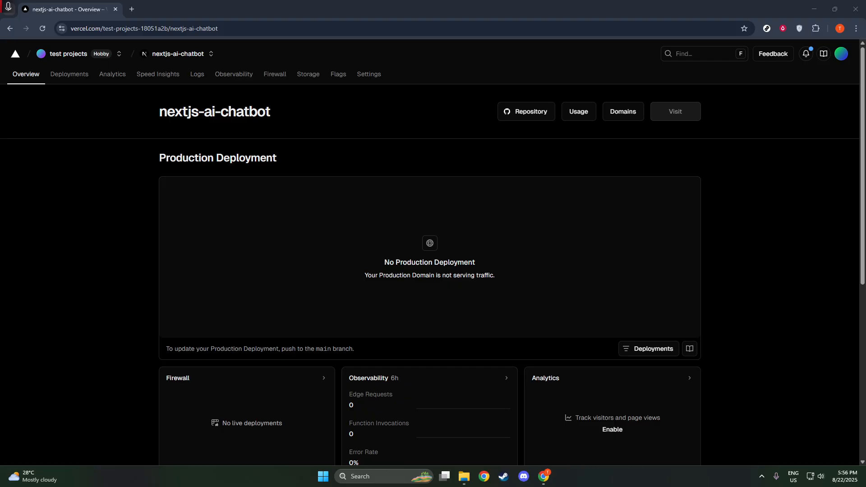
mouse_move(320, 157)
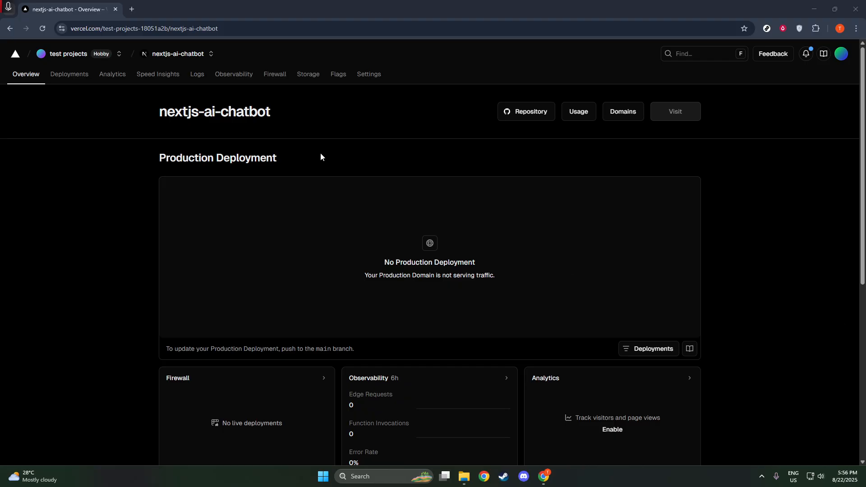
mouse_move(112, 75)
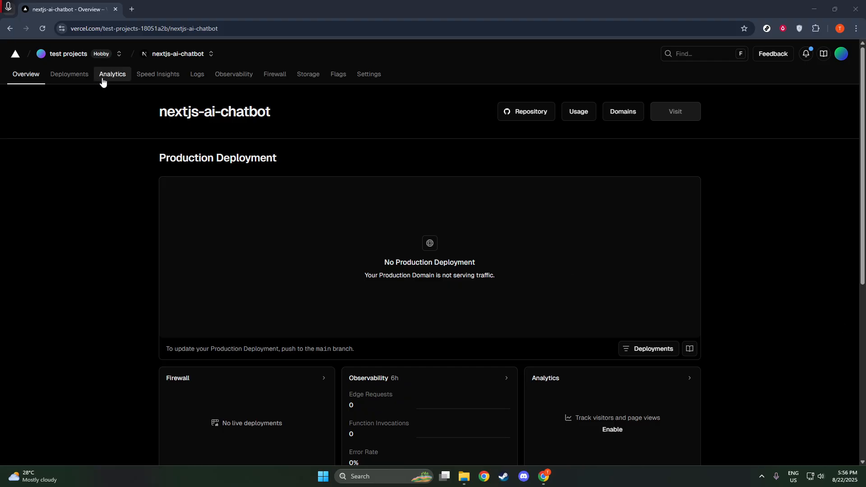
Confirm nextjs-ai-chatbot has no production deployments, then go back to the test projects dashboard.
click(69, 74)
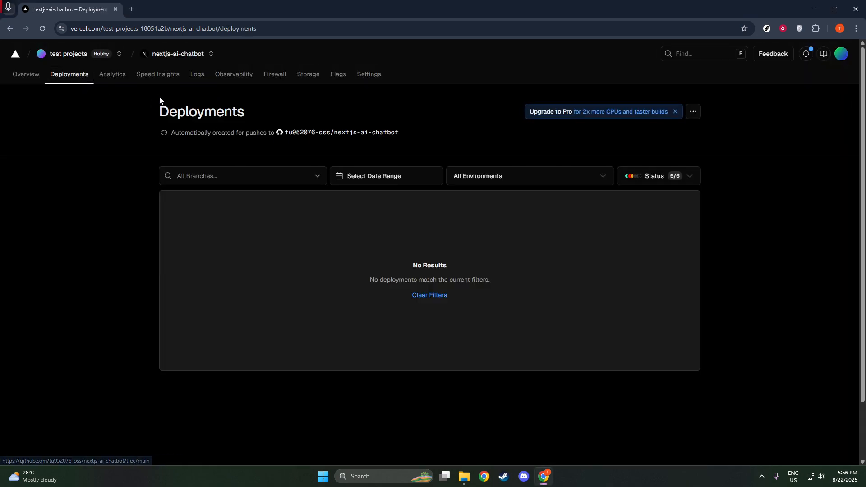
click(68, 54)
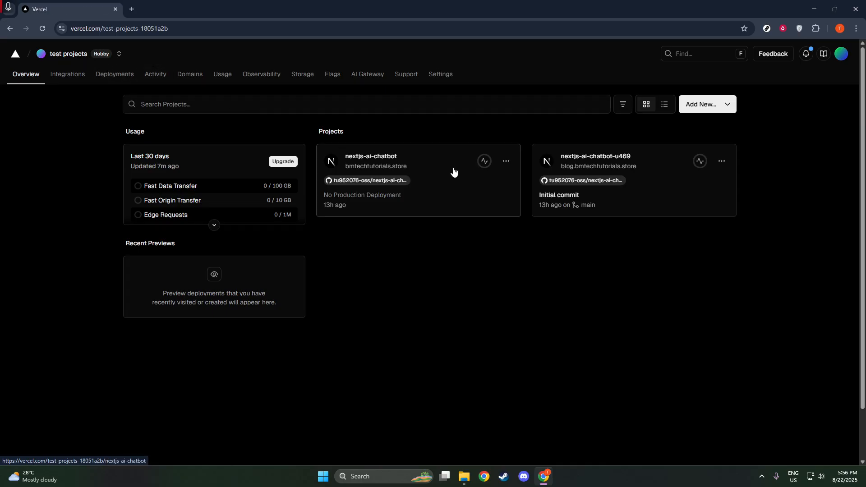
Open nextjs-ai-chatbot settings and show its Environments page: Production, Preview, Development.
click(371, 156)
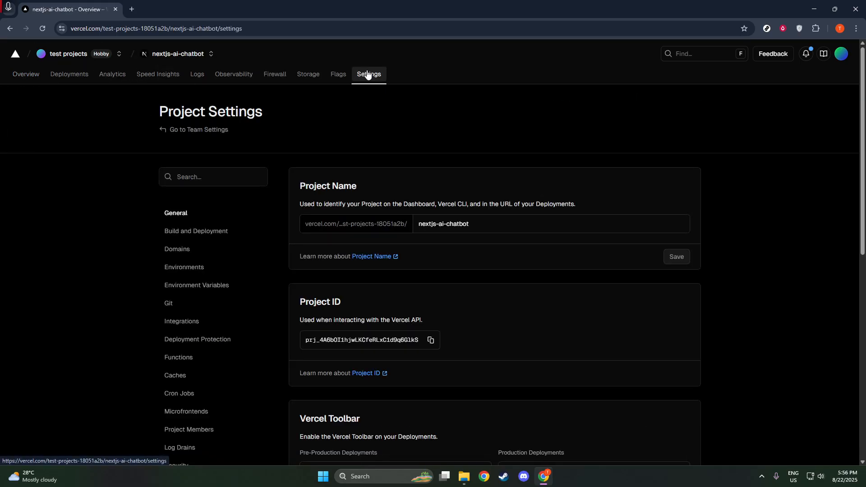
mouse_move(198, 320)
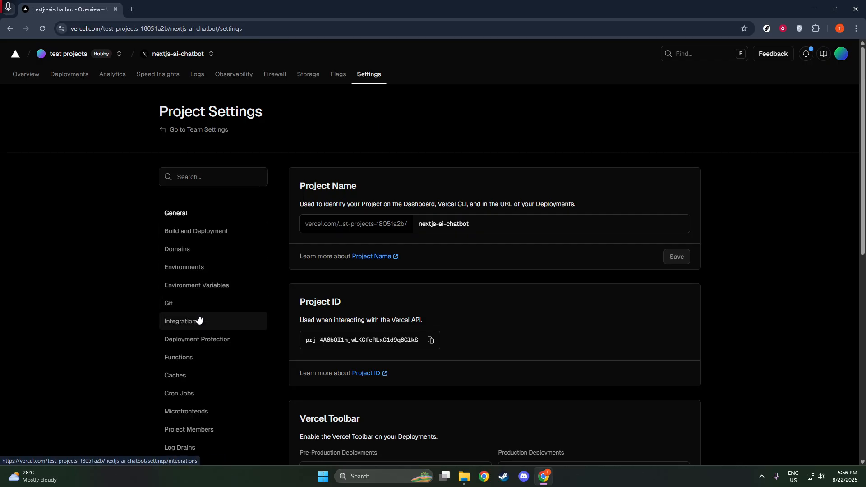
mouse_move(196, 285)
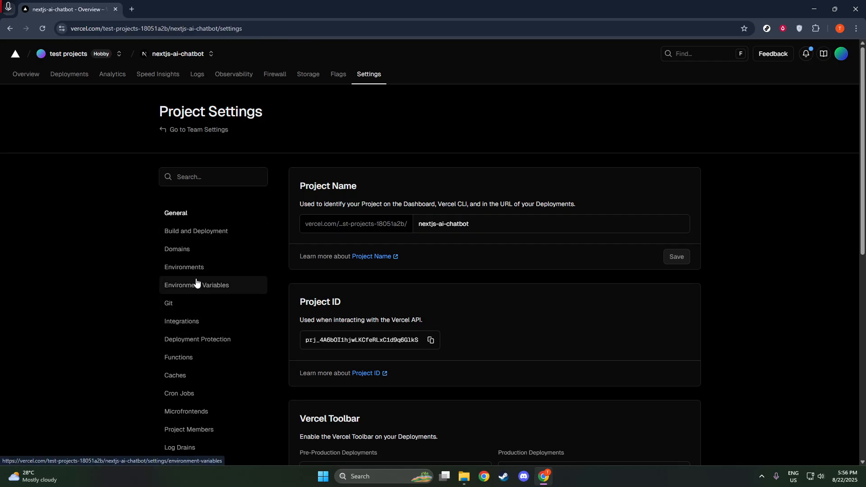
click(185, 266)
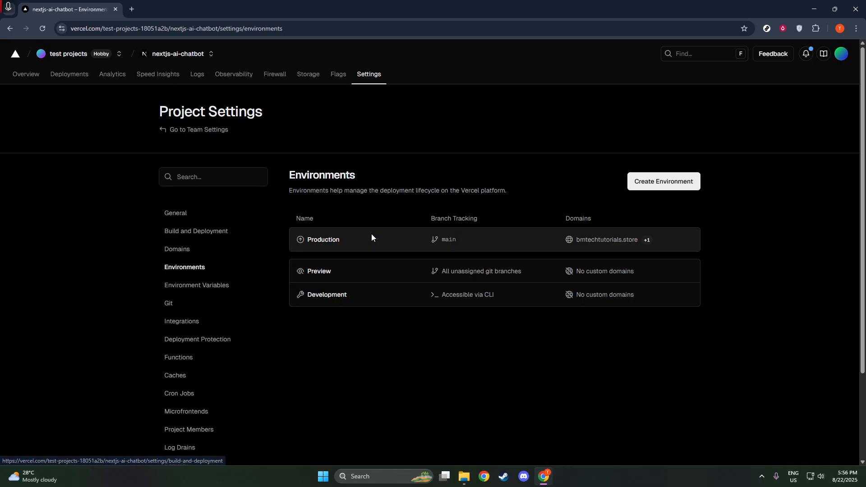
Open the Production environment settings and scroll through branch tracking on main and its domains.
click(323, 239)
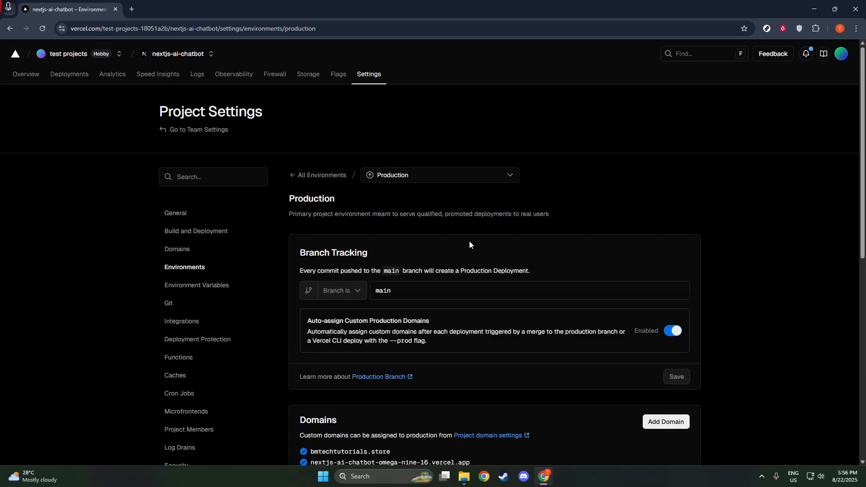
scroll(down, 3)
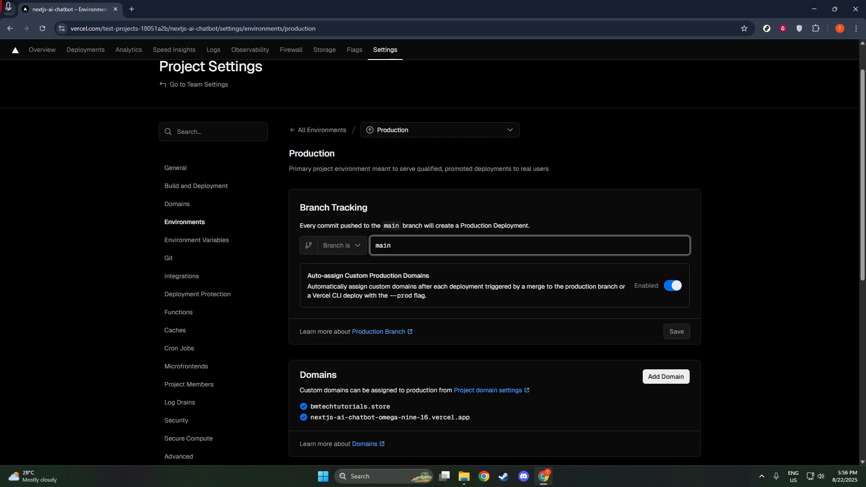
mouse_move(757, 145)
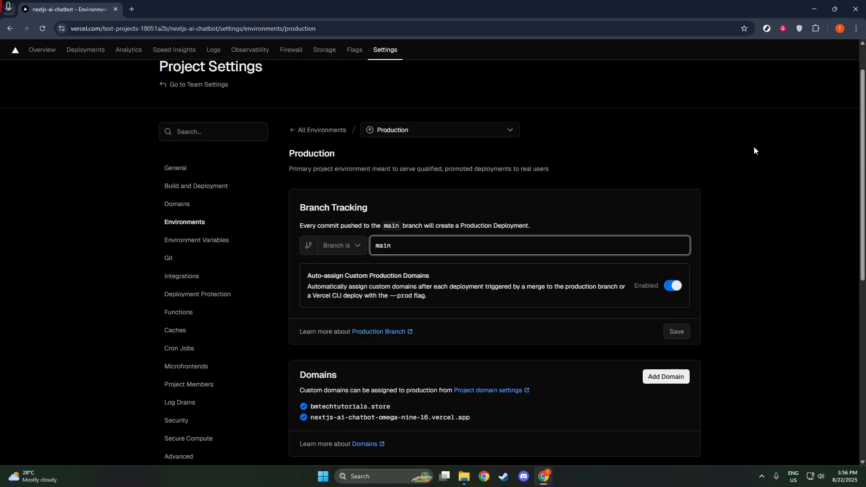
mouse_move(740, 163)
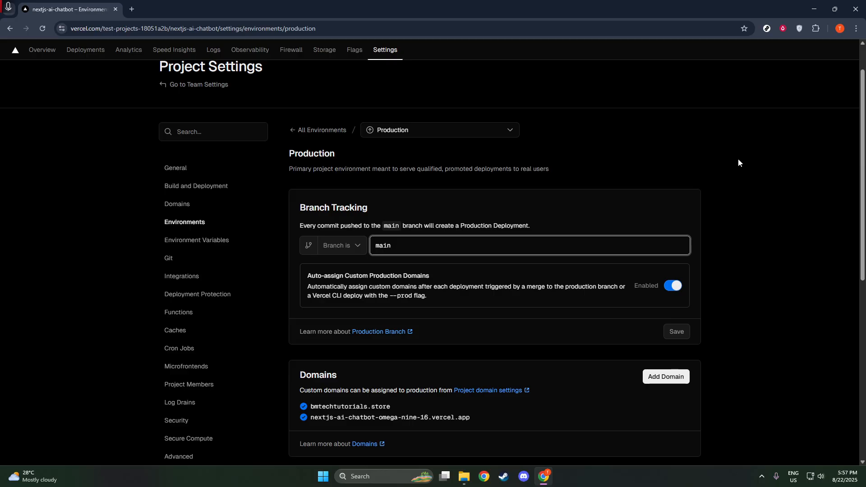